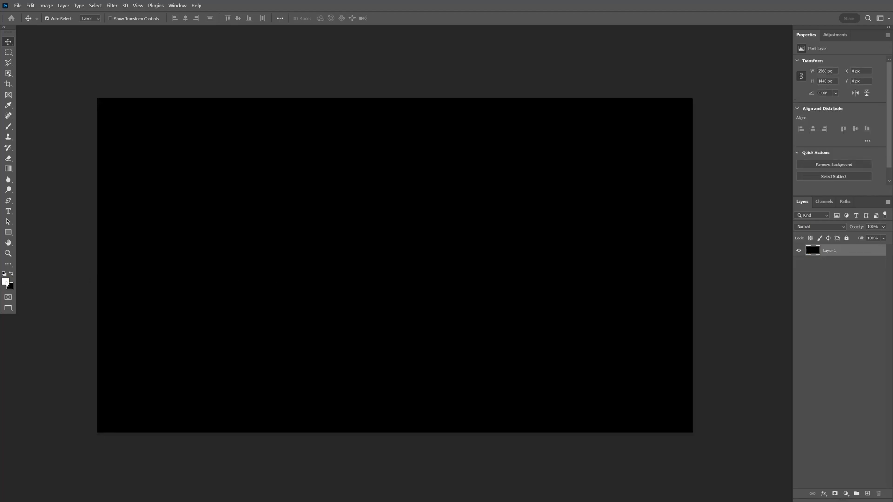
Select the Brush tool to start painting over the black canvas.
left_click(8, 126)
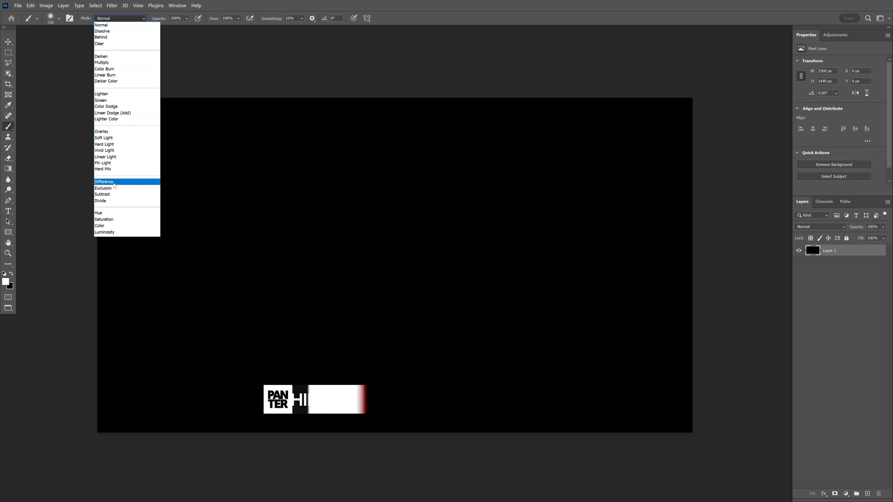
Set the brush blending mode to Difference.
left_click(104, 181)
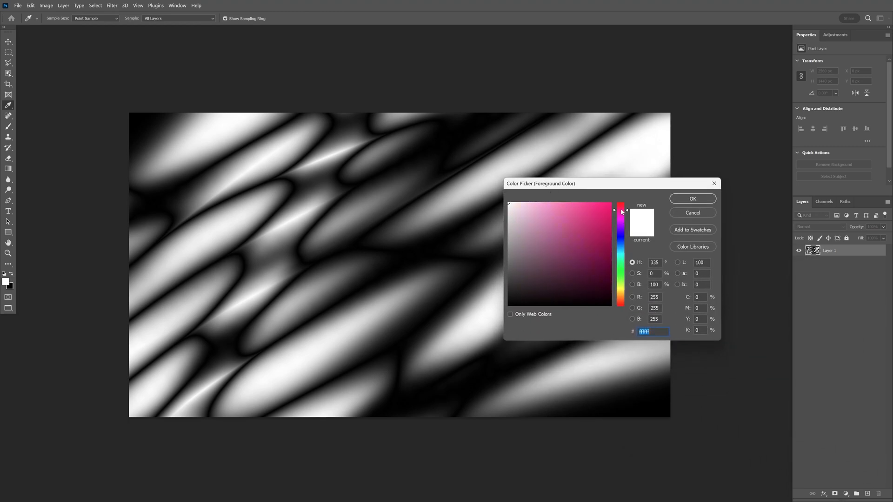
Paint a hot pink stroke across the swirls, then confirm blue as the next brush colour.
left_click(611, 207)
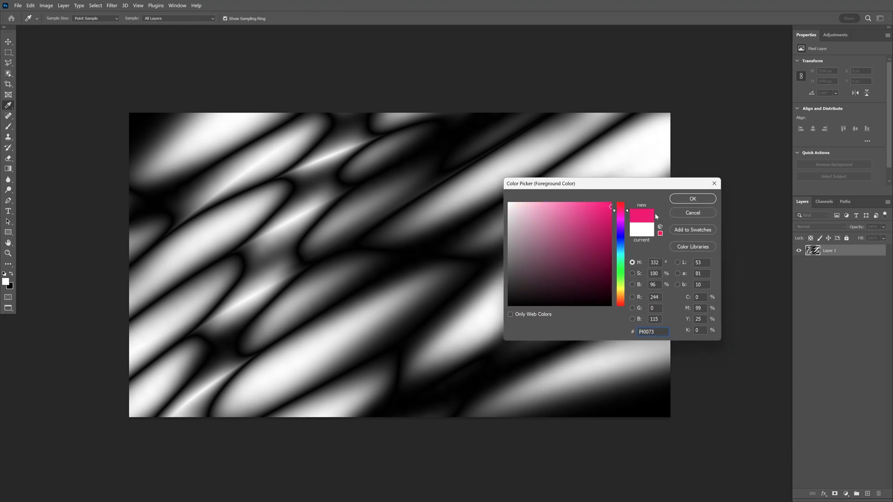
left_click(692, 198)
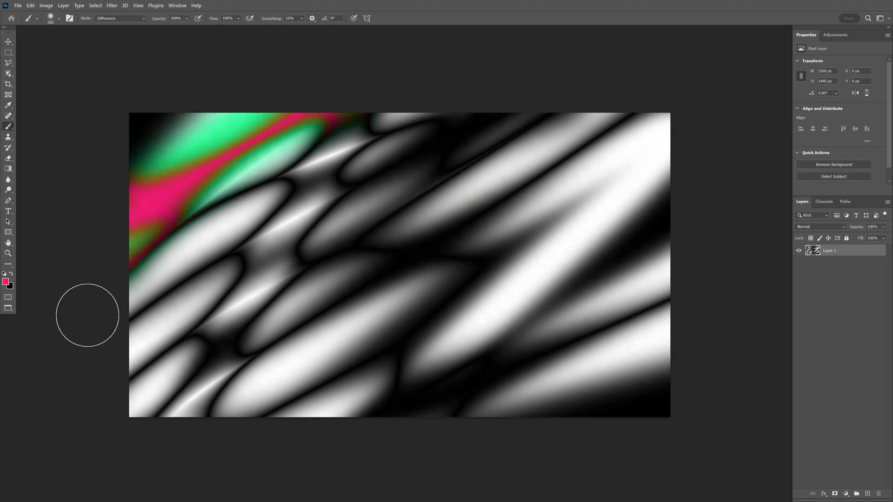
left_click_drag(88, 315, 400, 354)
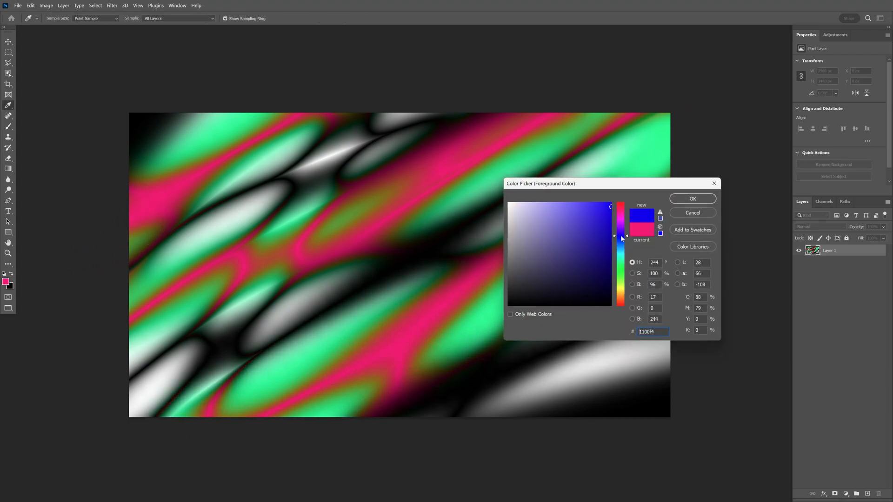
left_click(692, 198)
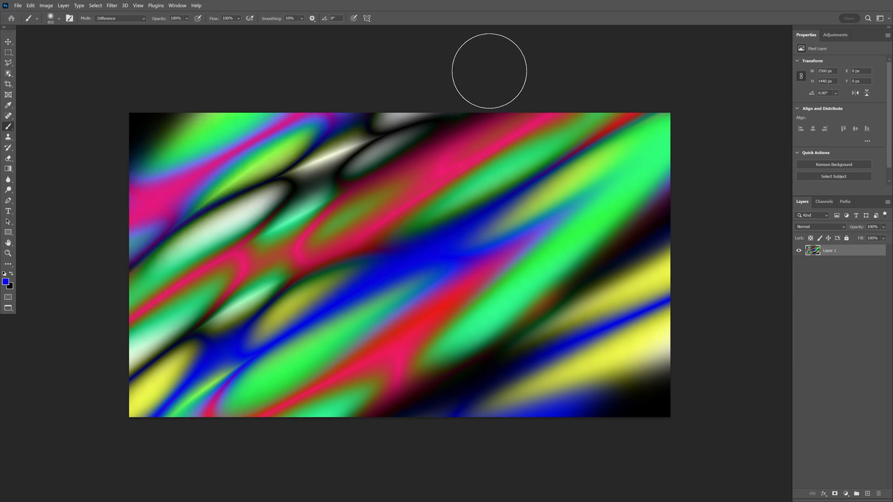
mouse_move(26, 282)
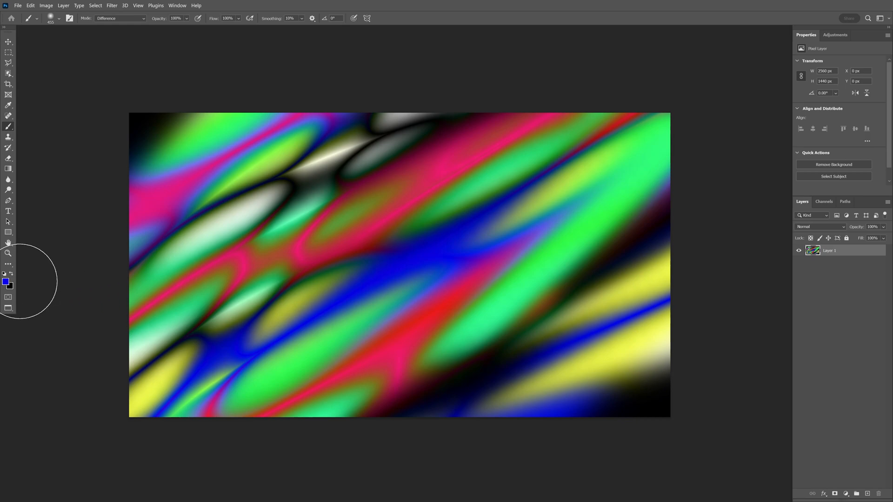
Paint bright green strokes diagonally across the swirl pattern.
left_click(6, 282)
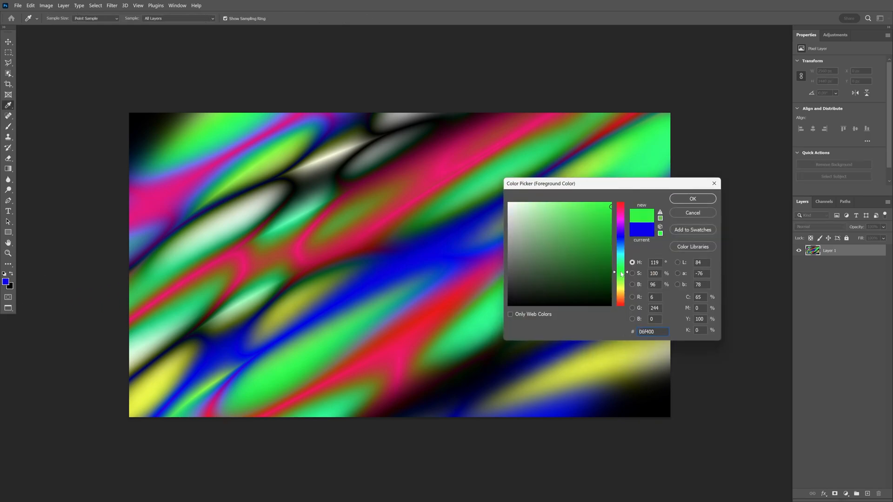
left_click(692, 198)
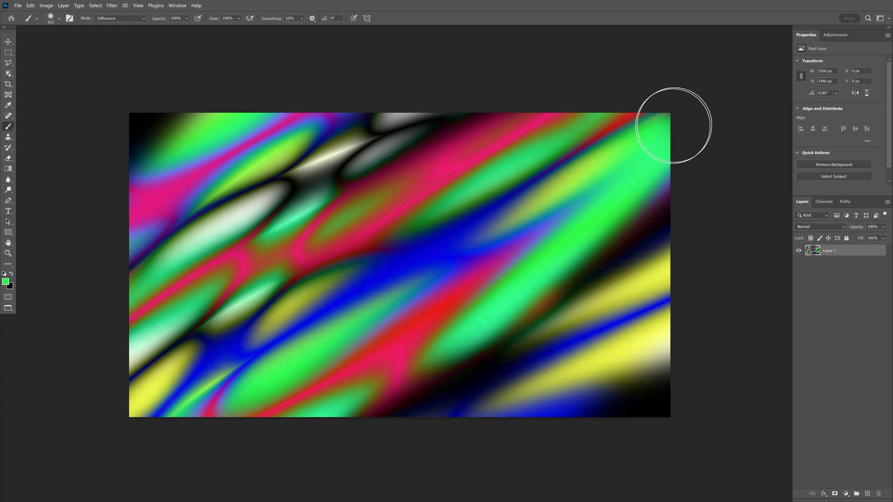
left_click_drag(675, 124, 233, 431)
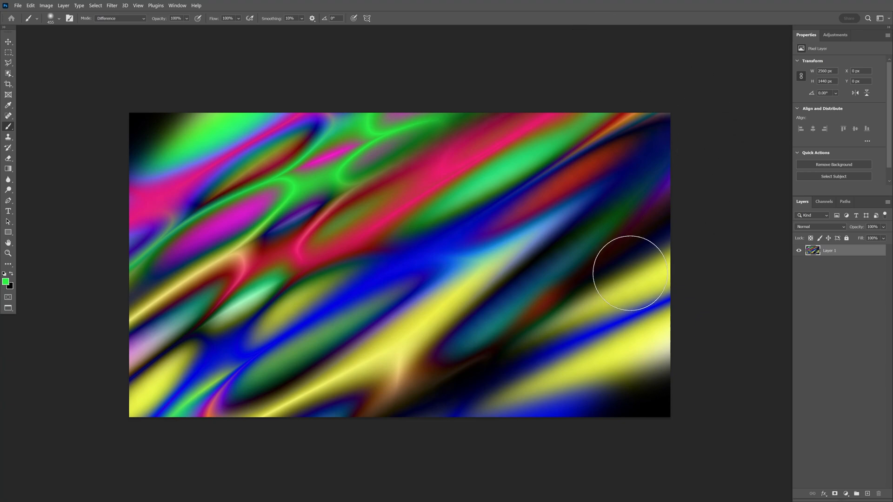
Set the brush colour to yellow for the next strokes.
left_click(6, 281)
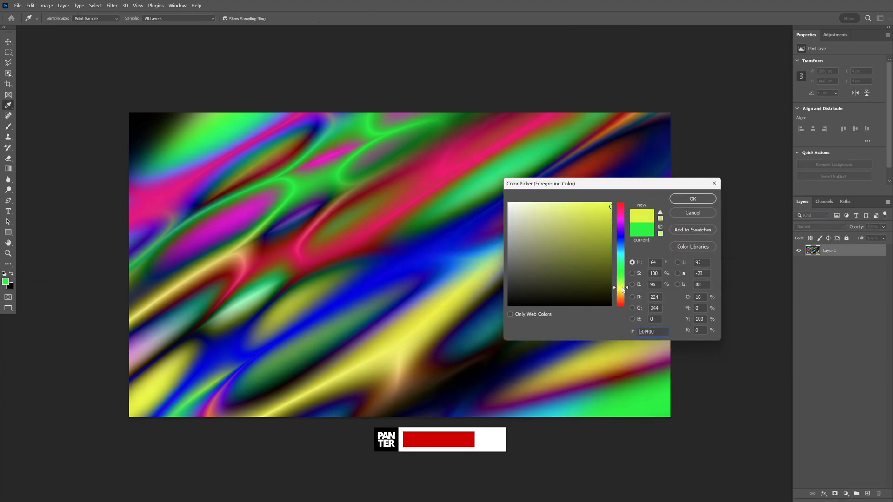
left_click(693, 199)
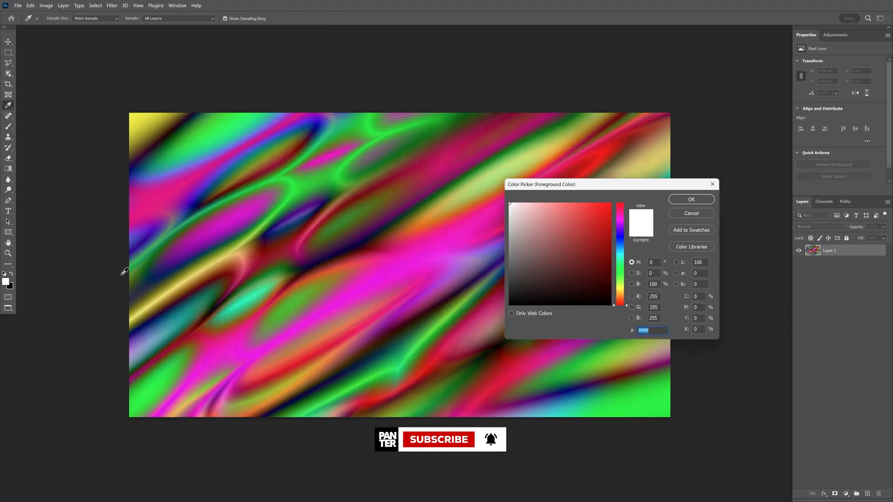
Confirm white as the brush colour, then switch to the Move tool to stop painting.
left_click(691, 199)
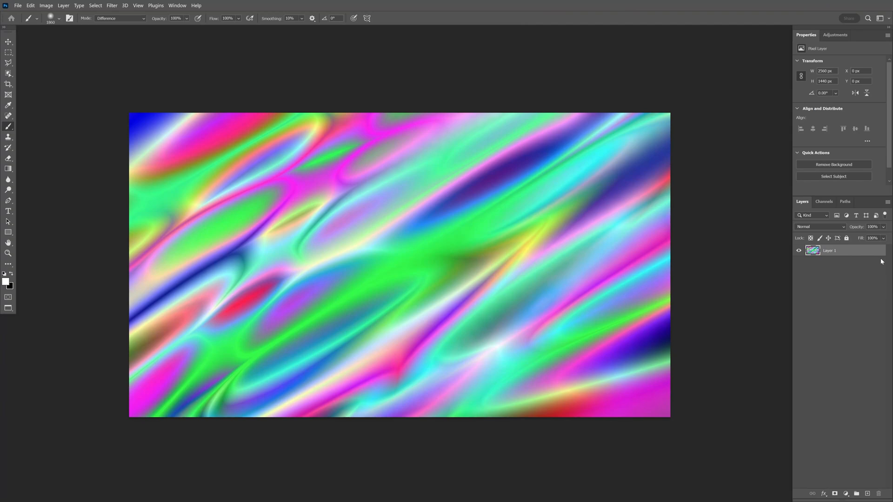
left_click(9, 42)
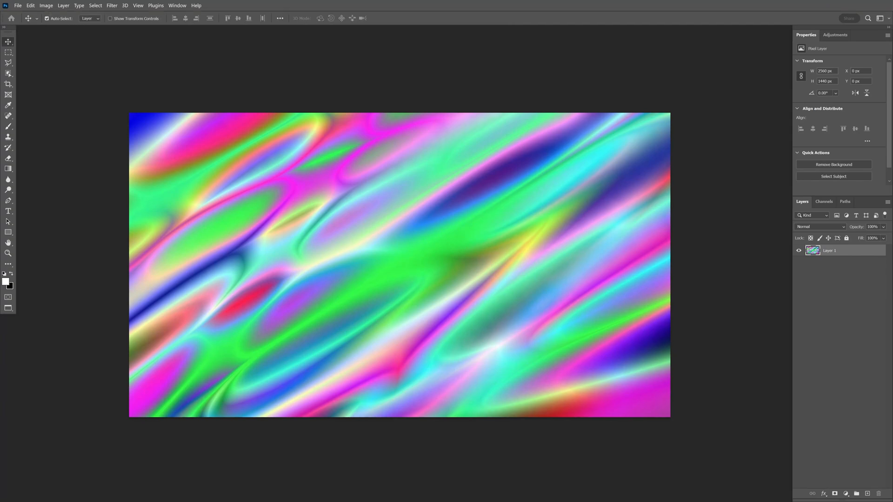